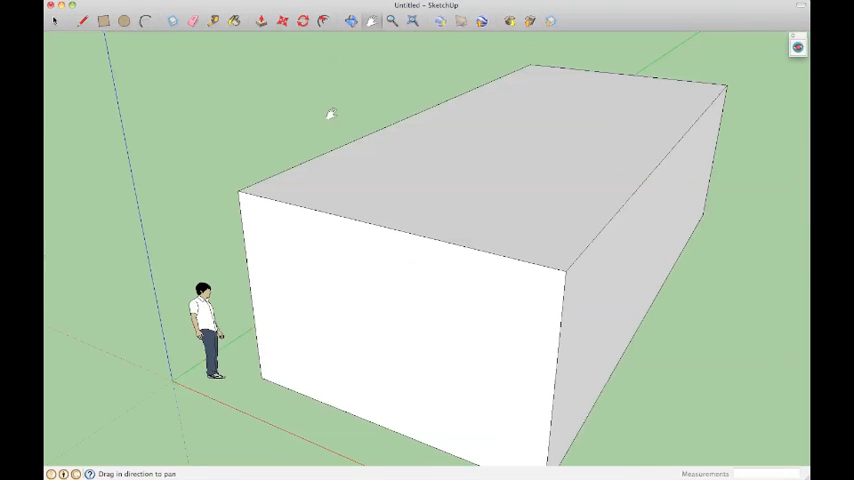
- Open the yellow icosahedron sample .skp model from the File menu
click(287, 21)
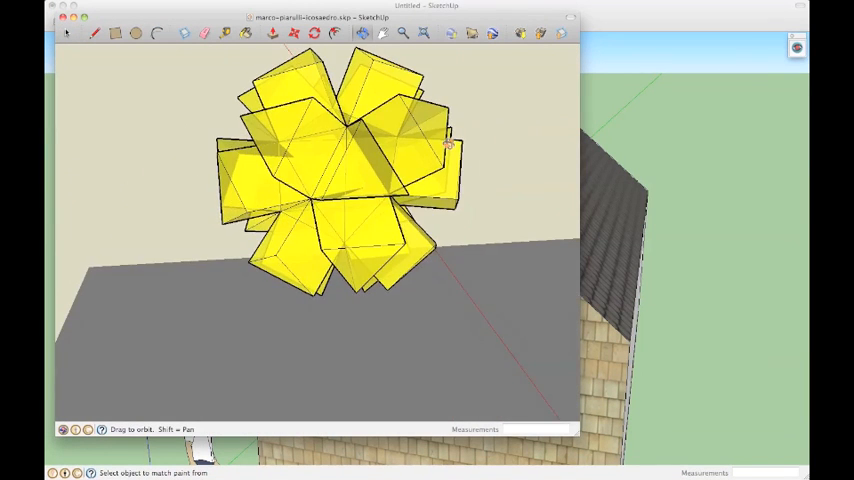
- Orbit the icosahedron, then tour two saved Roman Domus scenes
drag(448, 143, 318, 208)
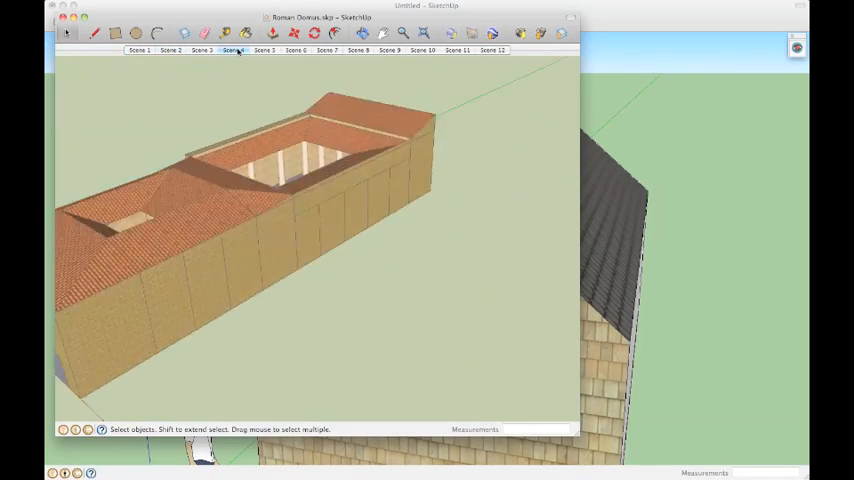
click(263, 50)
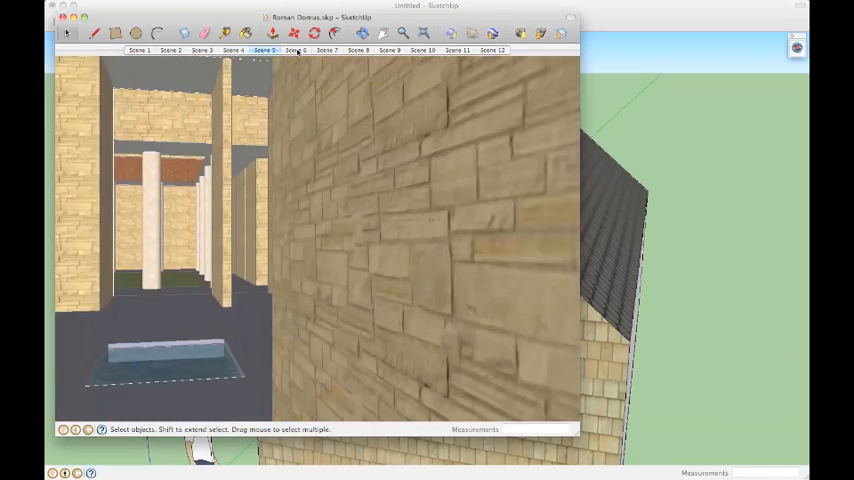
click(294, 50)
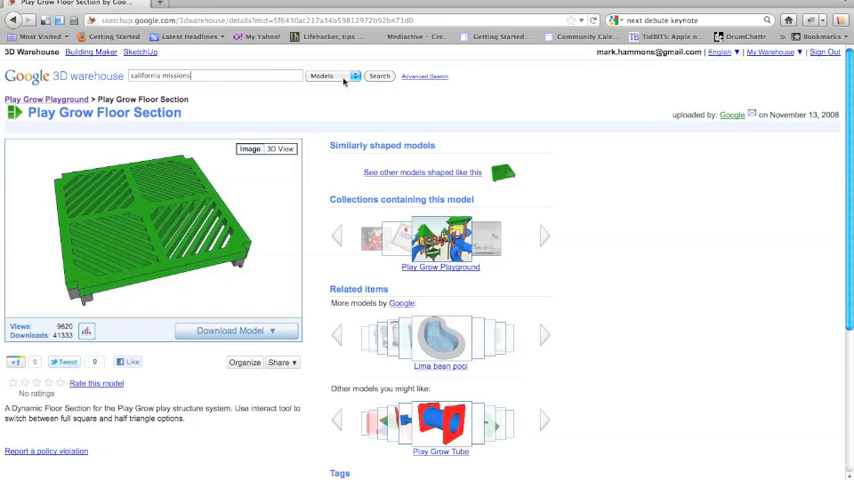
- Search 'california missions', page through results, and open Mission San Juan Bautista
click(379, 75)
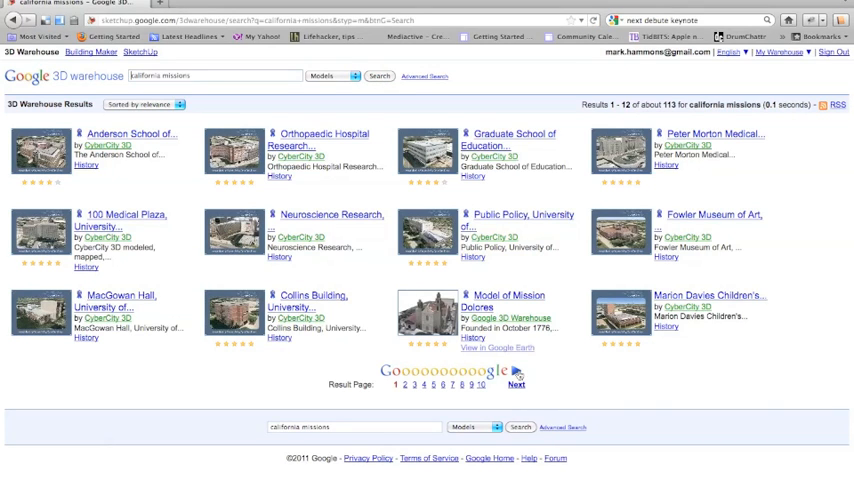
click(515, 384)
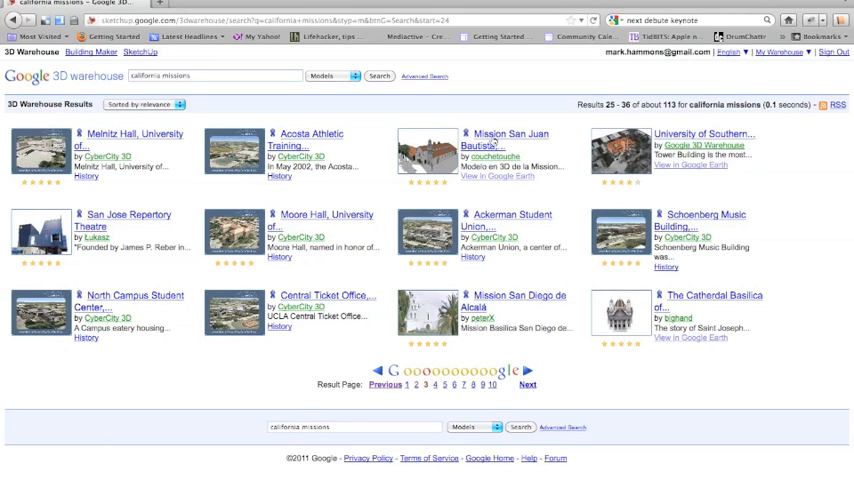
click(503, 138)
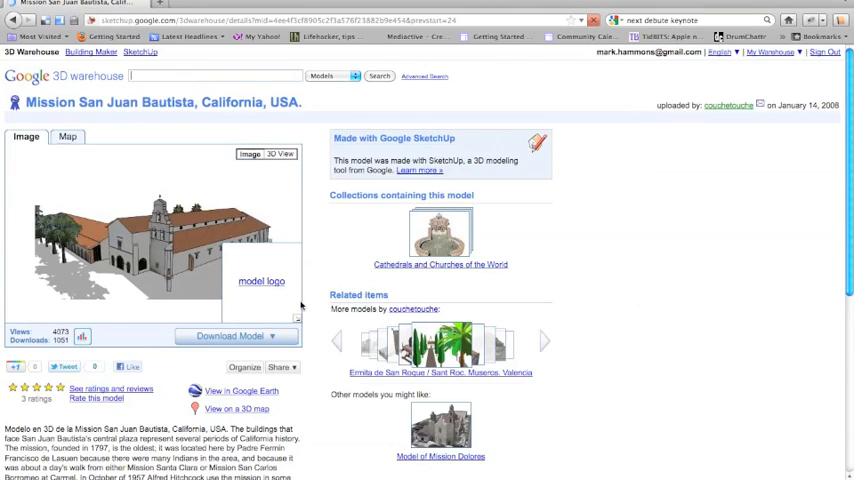
- Download the model as a Google SketchUp 6 (.skp) file, confirming Save File
click(232, 335)
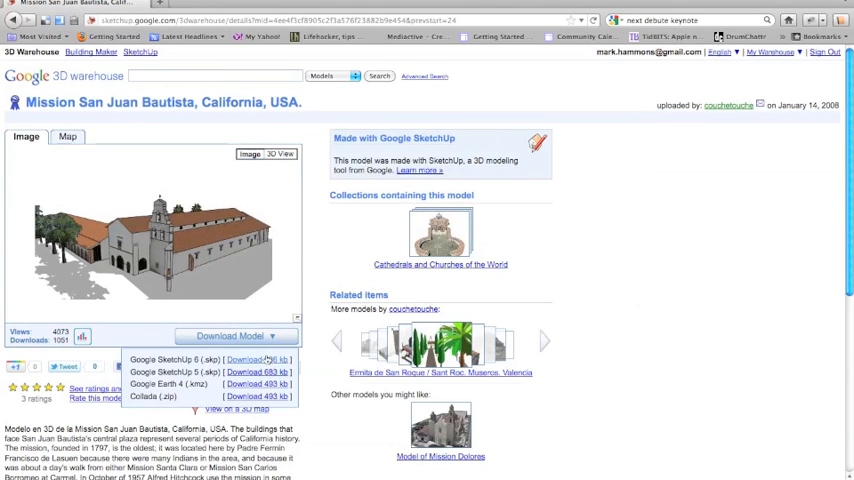
click(258, 359)
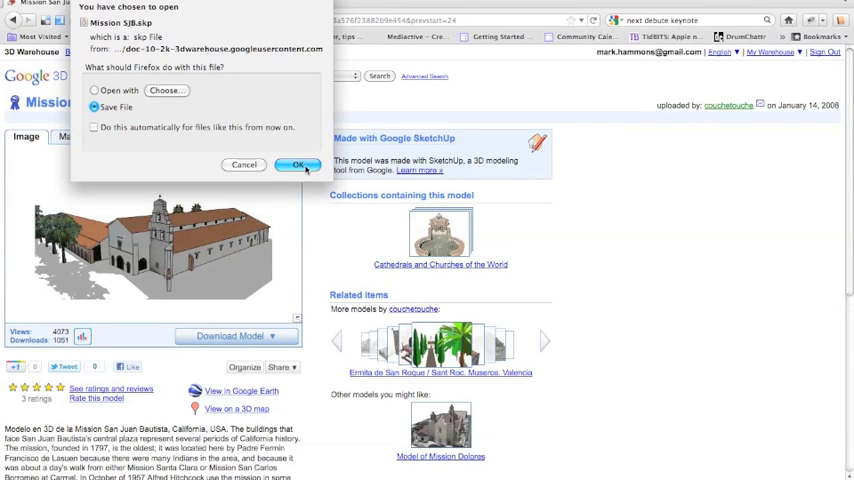
click(298, 165)
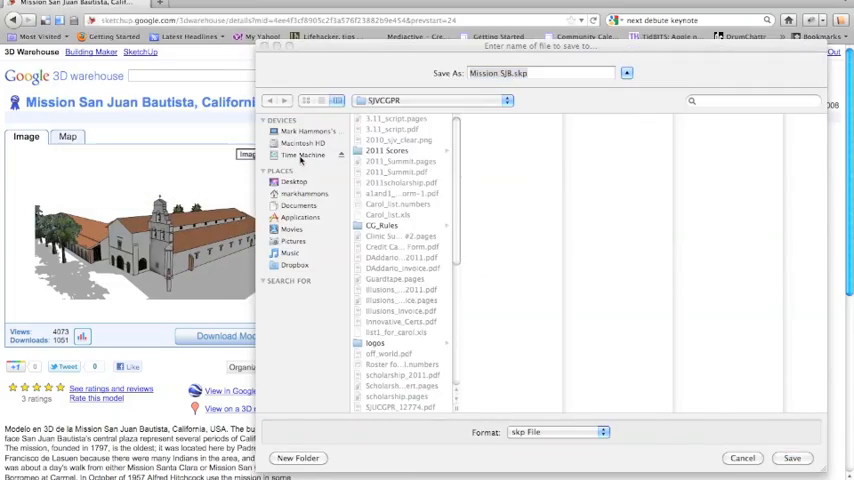